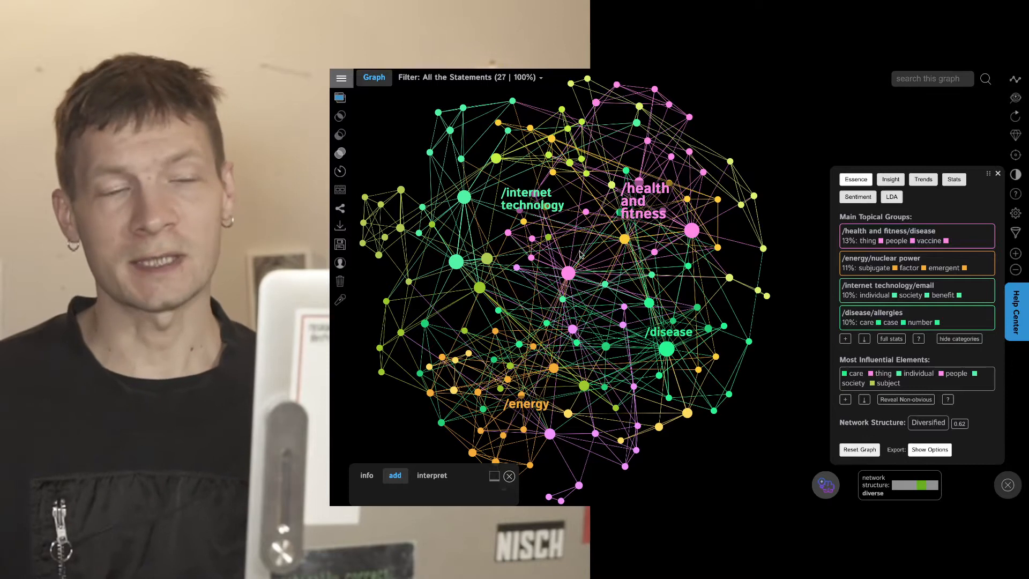
mouse_move(641, 147)
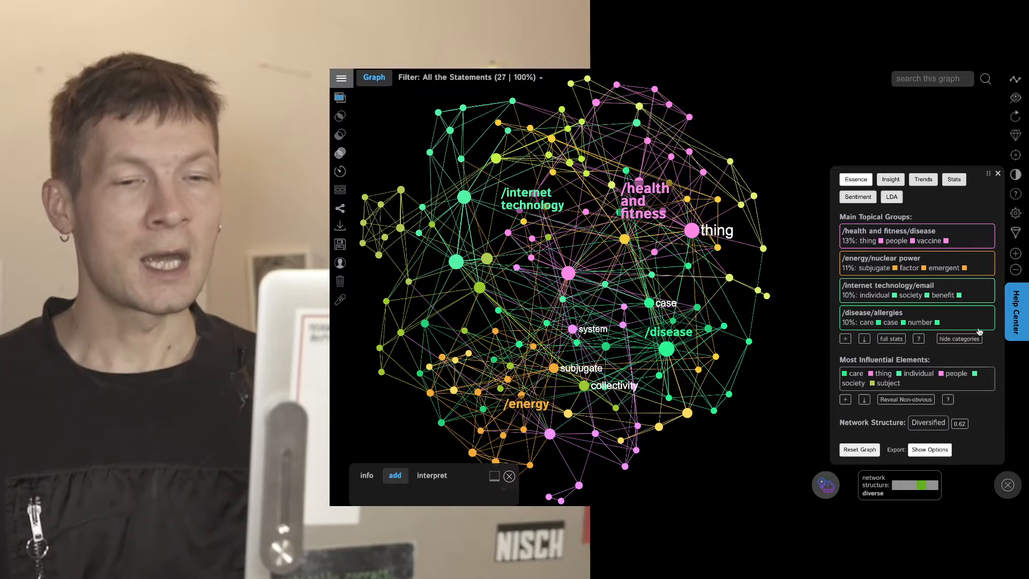
Hide category labels, briefly isolate the thing/people/vaccine topic group, then show all topics again
left_click(958, 339)
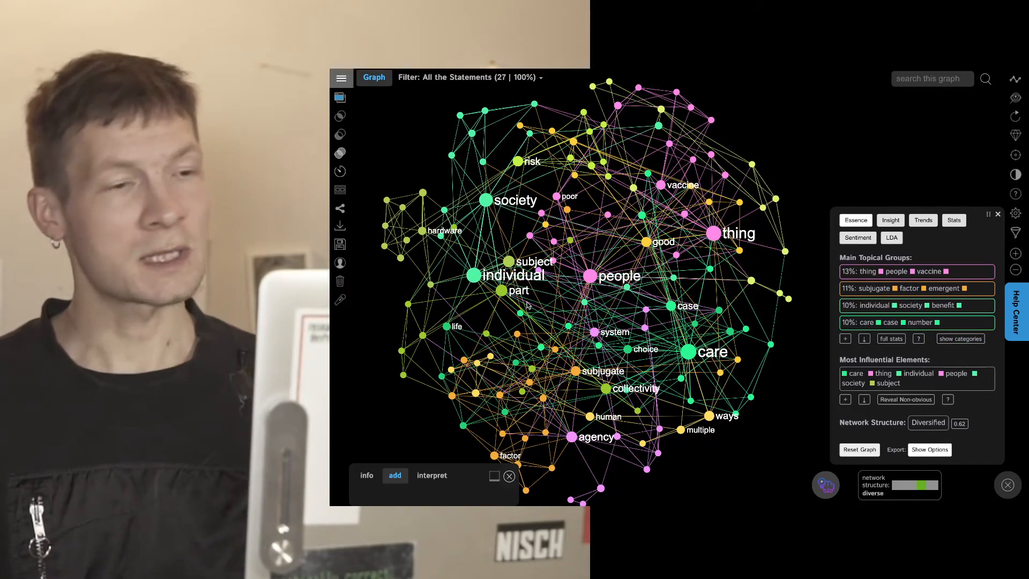
mouse_move(790, 248)
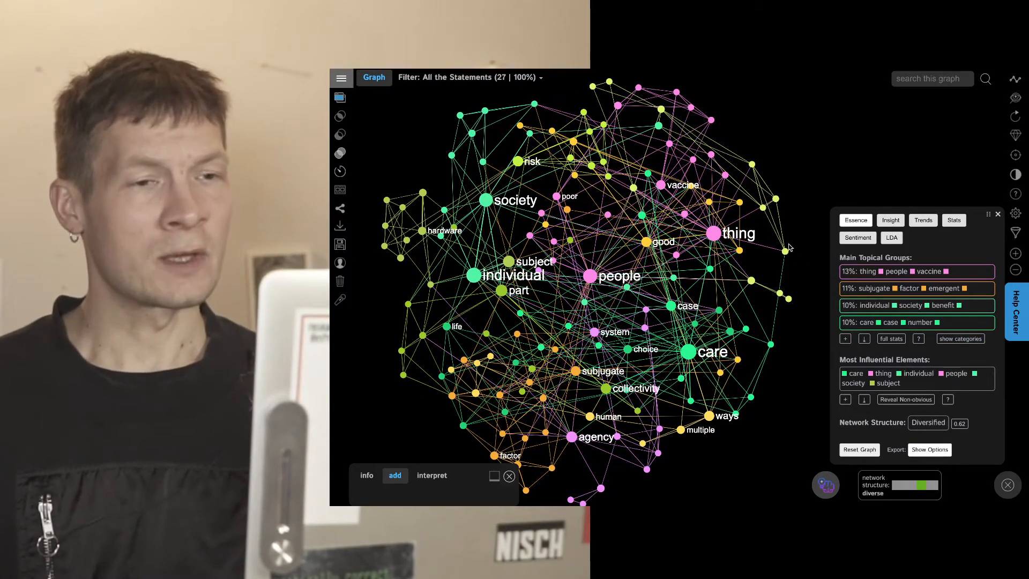
left_click(917, 271)
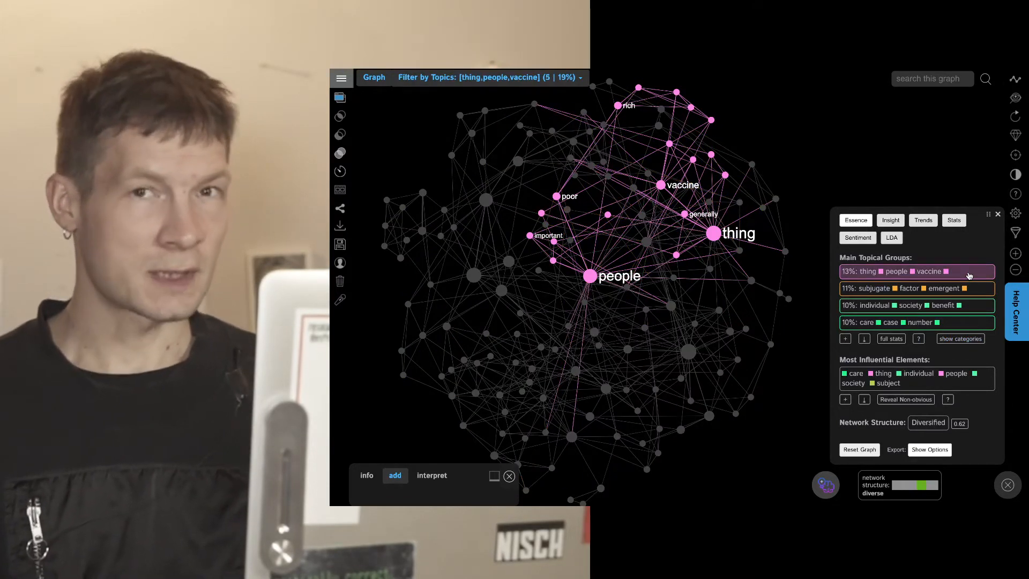
left_click(916, 289)
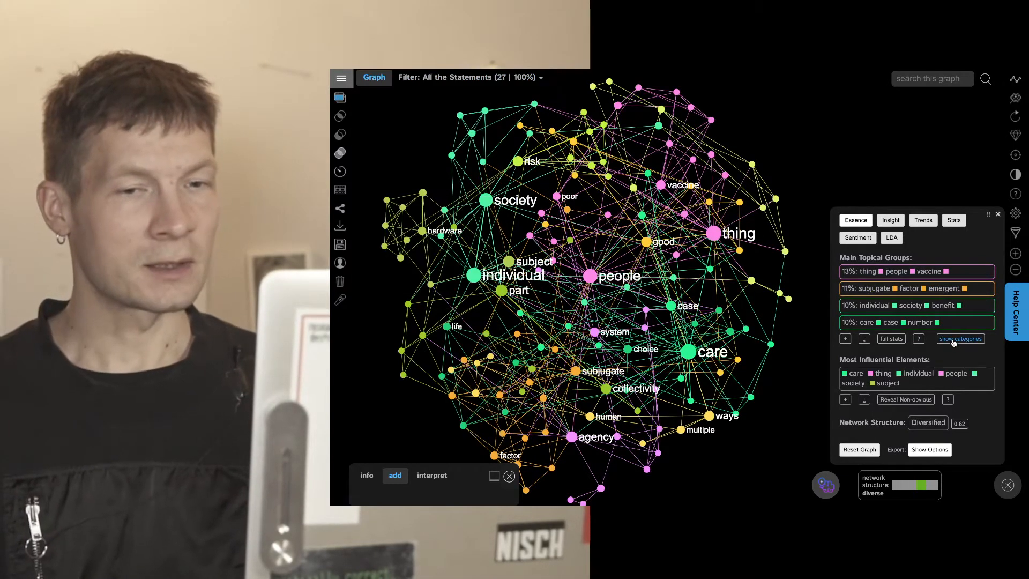
Restore the category labels /internet technology, /health and fitness, /disease and /energy on the graph
left_click(960, 338)
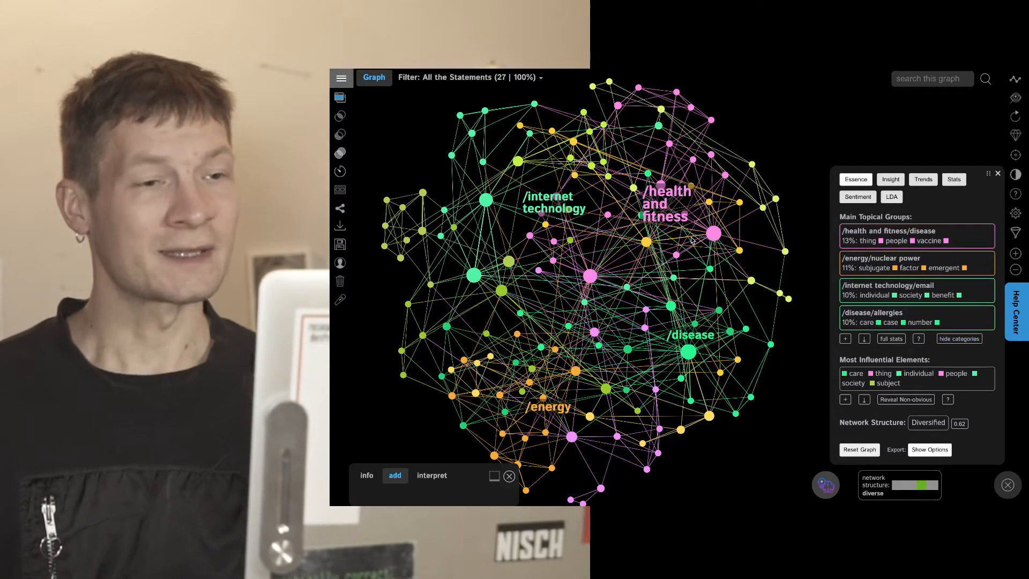
mouse_move(963, 241)
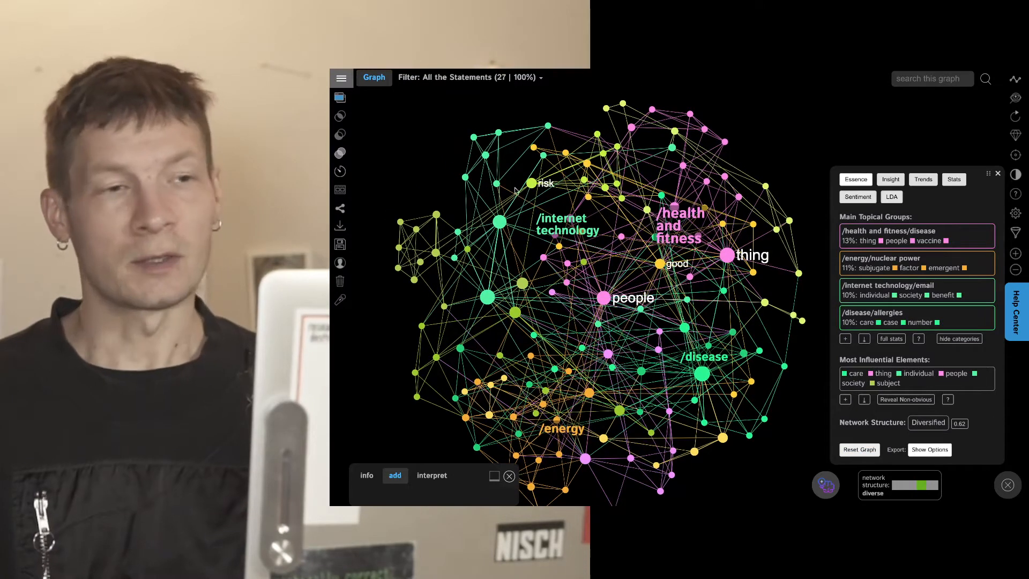
mouse_move(341, 78)
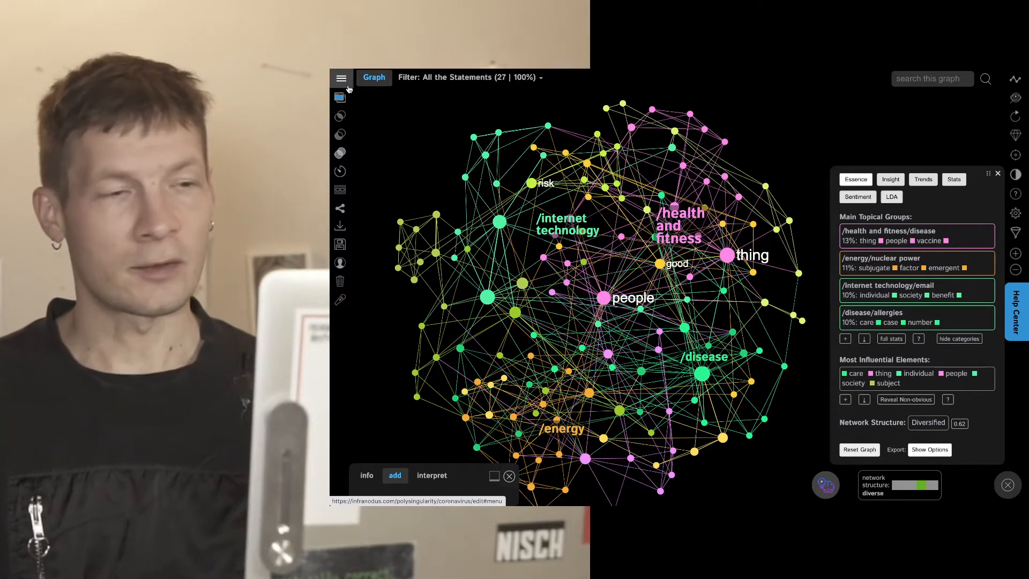
Switch to the google_211229T2020 graph from the graph list
left_click(341, 77)
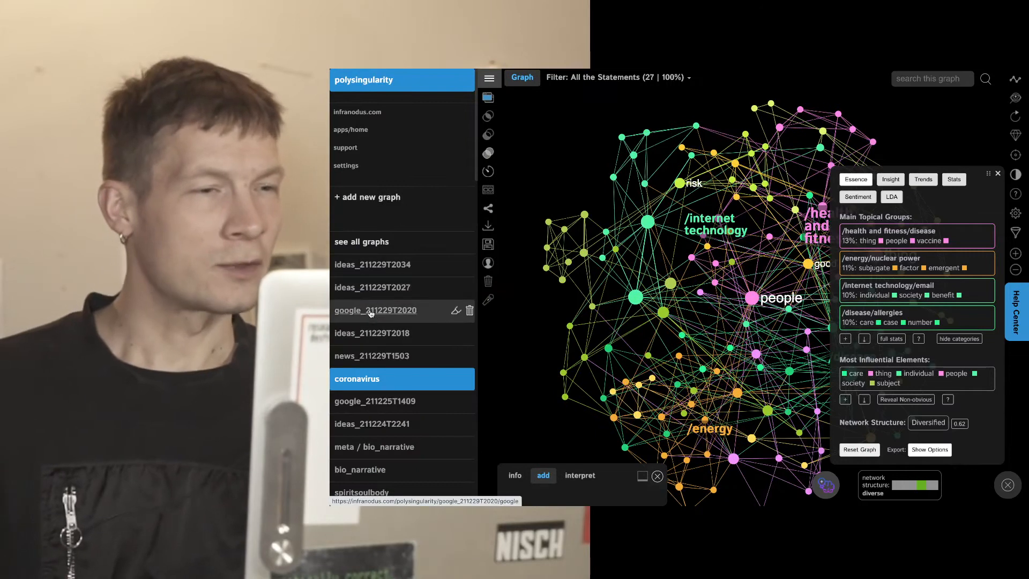
left_click(375, 310)
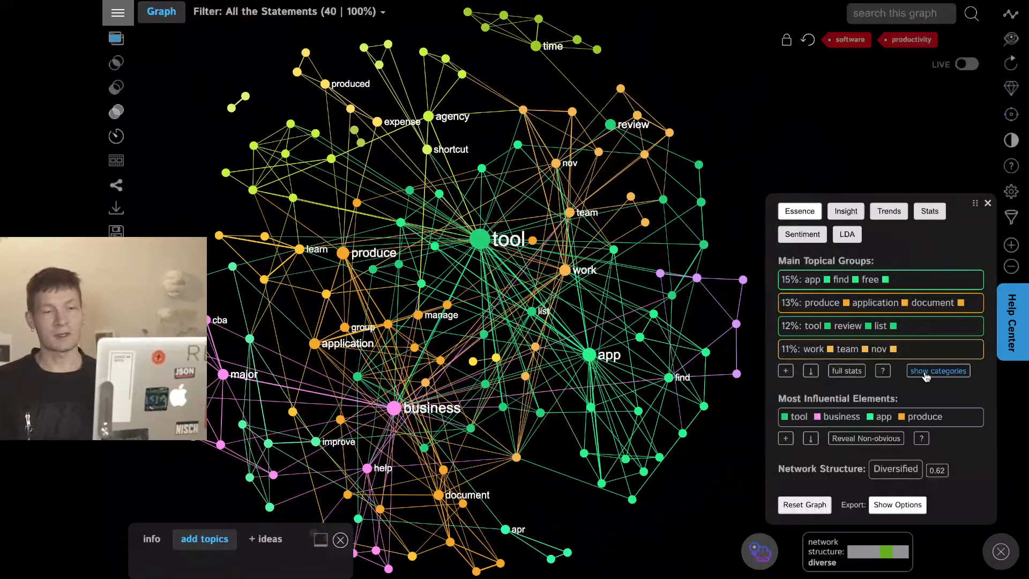
mouse_move(938, 371)
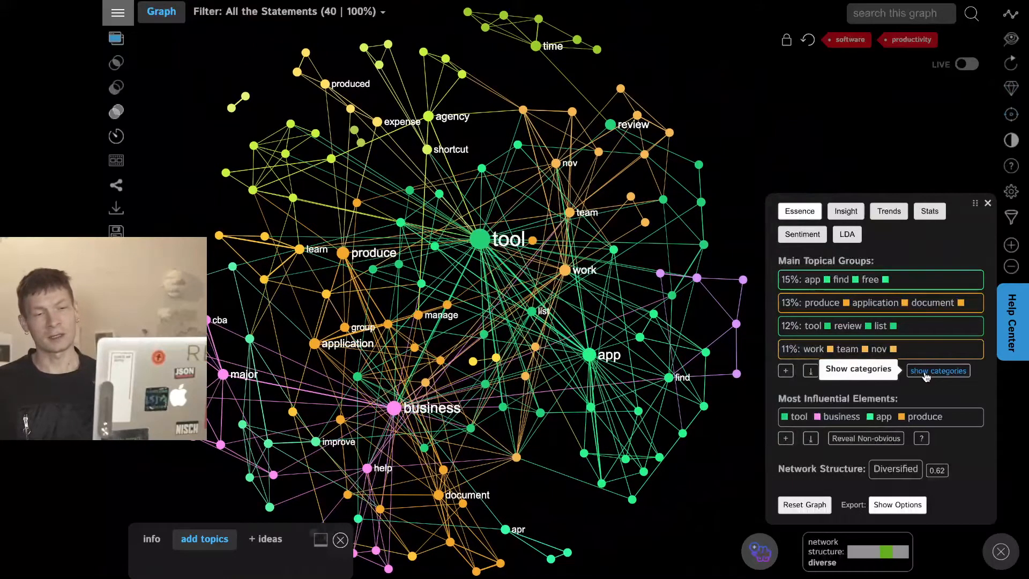
Show category names /technology and computing, /education and /software on the topic groups
left_click(938, 371)
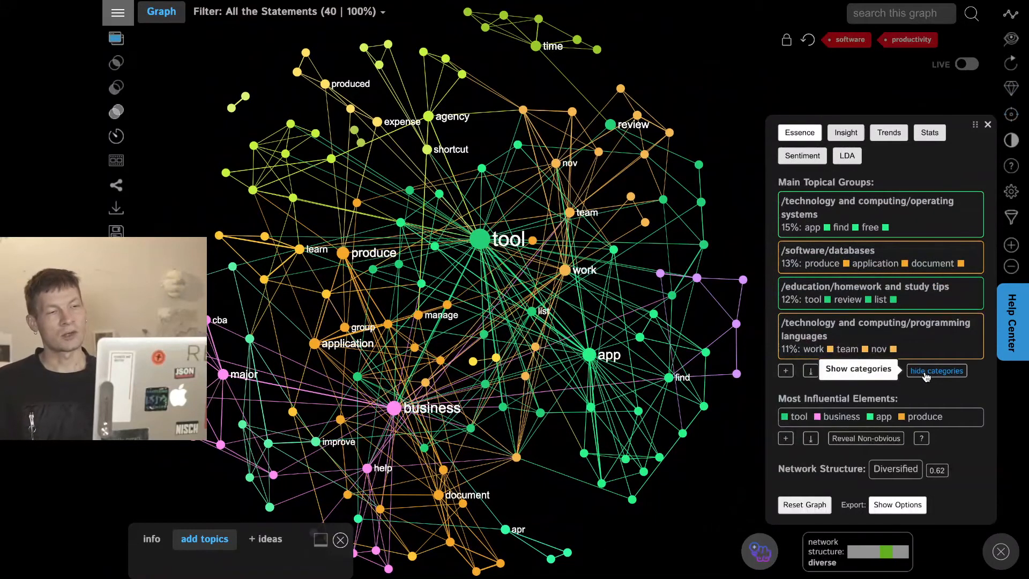
left_click(858, 368)
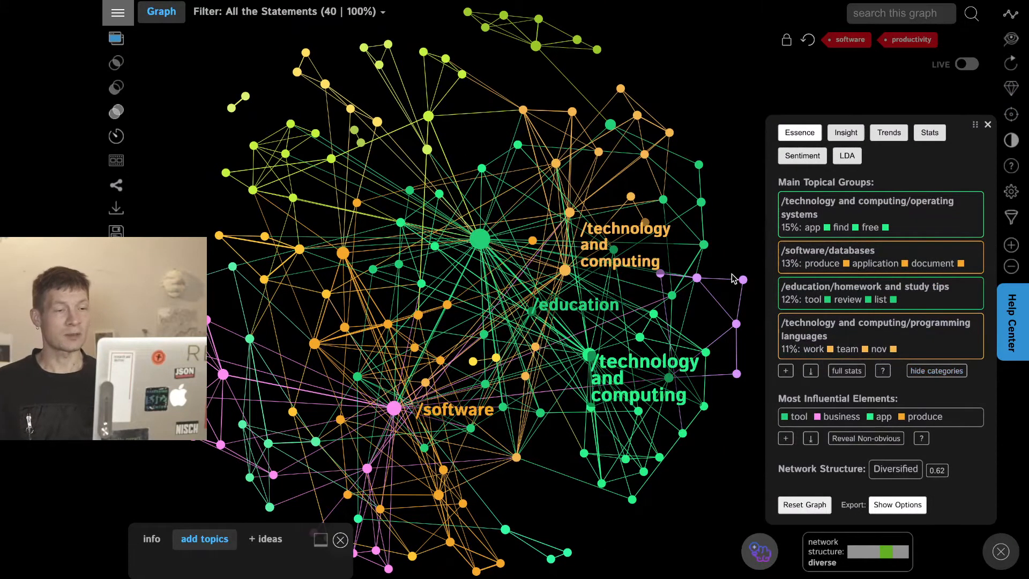
mouse_move(550, 267)
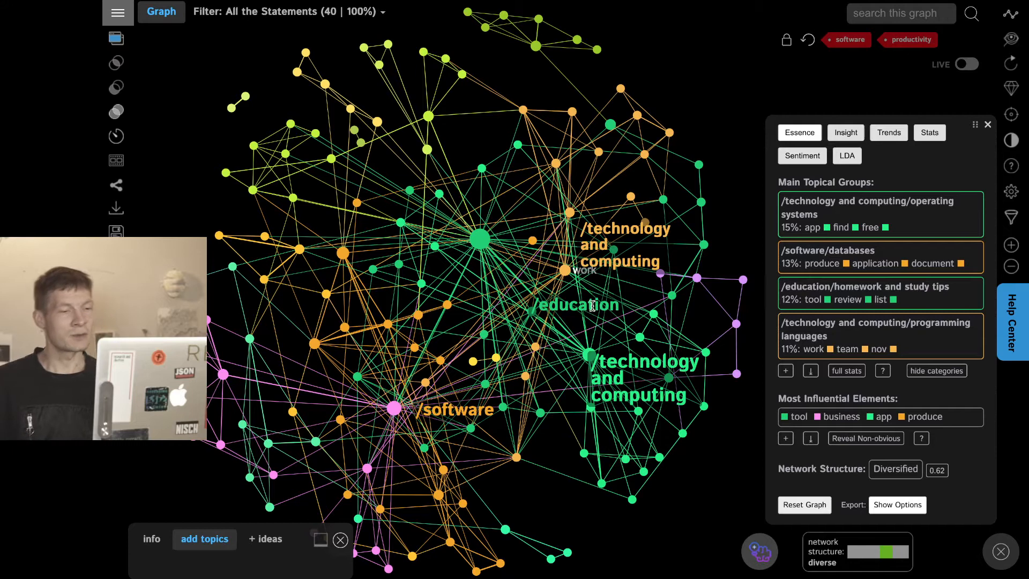
mouse_move(420, 262)
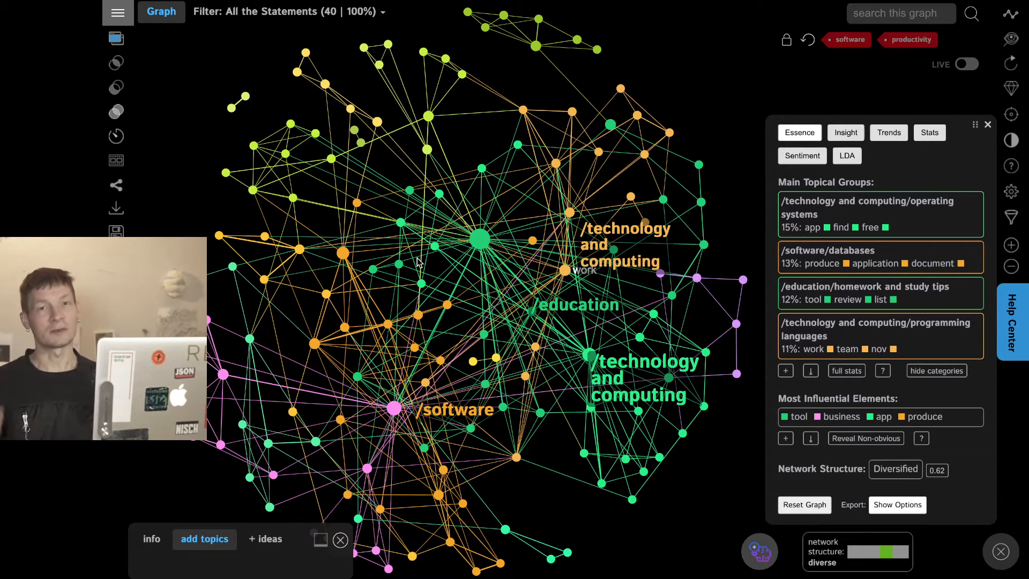
mouse_move(349, 227)
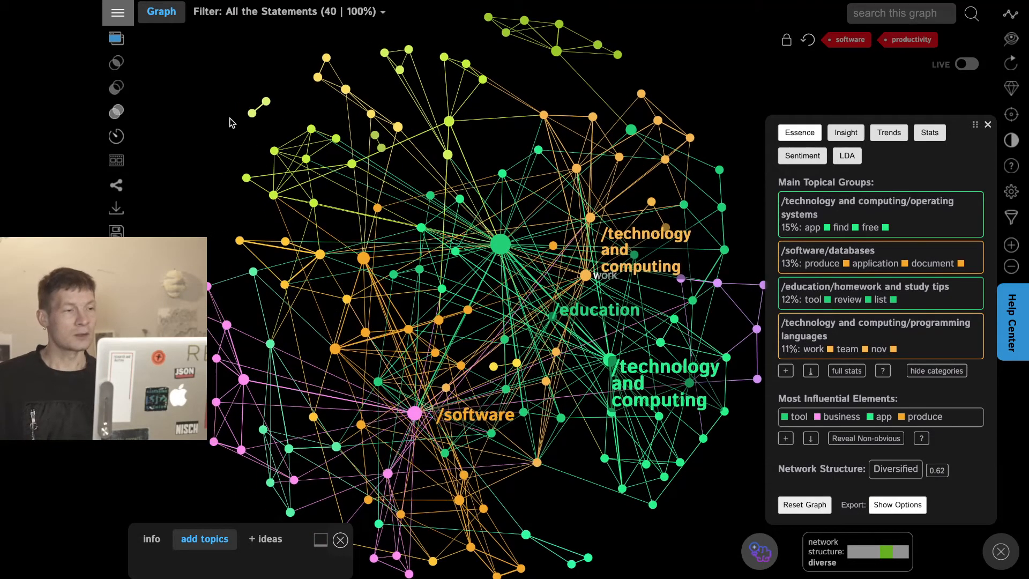
mouse_move(116, 207)
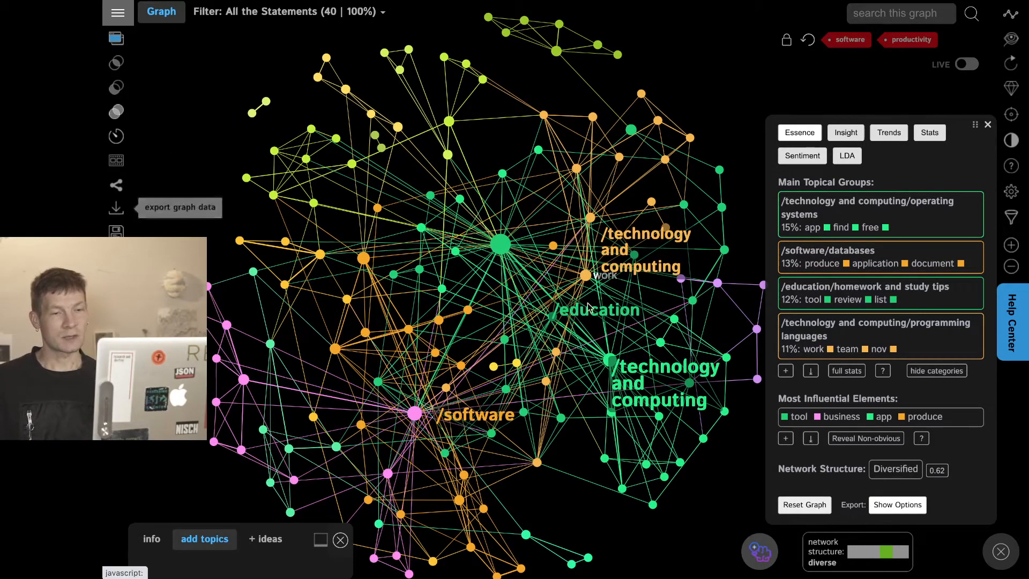
mouse_move(810, 369)
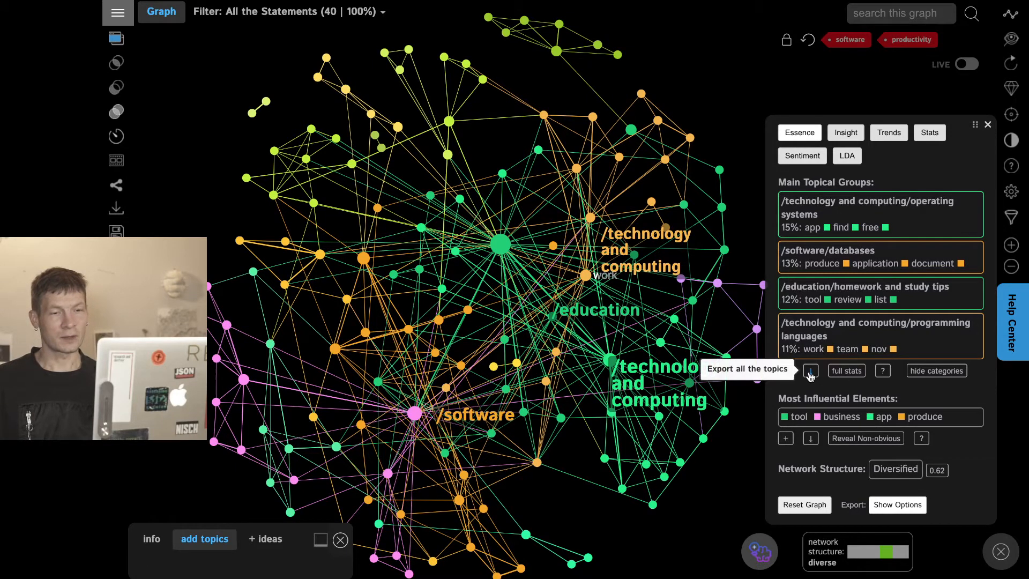
Export all topics as a CSV file, dismiss the download notice, and view the graph export options
left_click(811, 371)
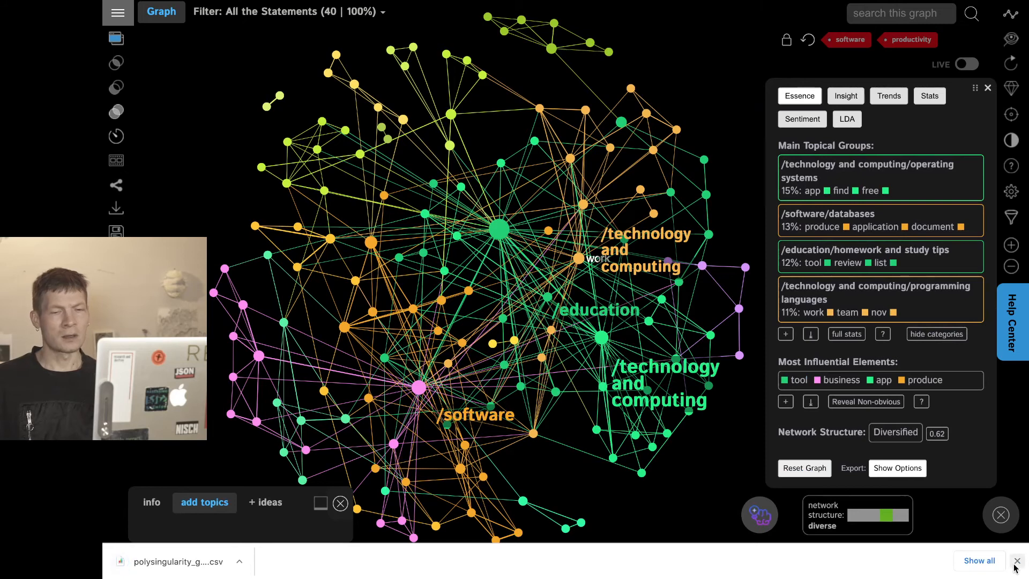
left_click(1016, 560)
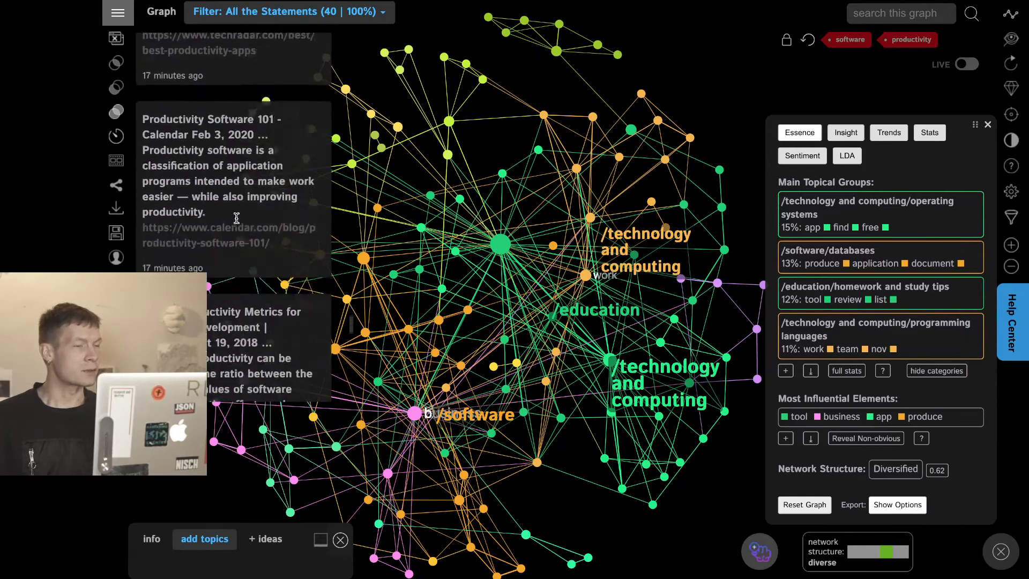
left_click(116, 209)
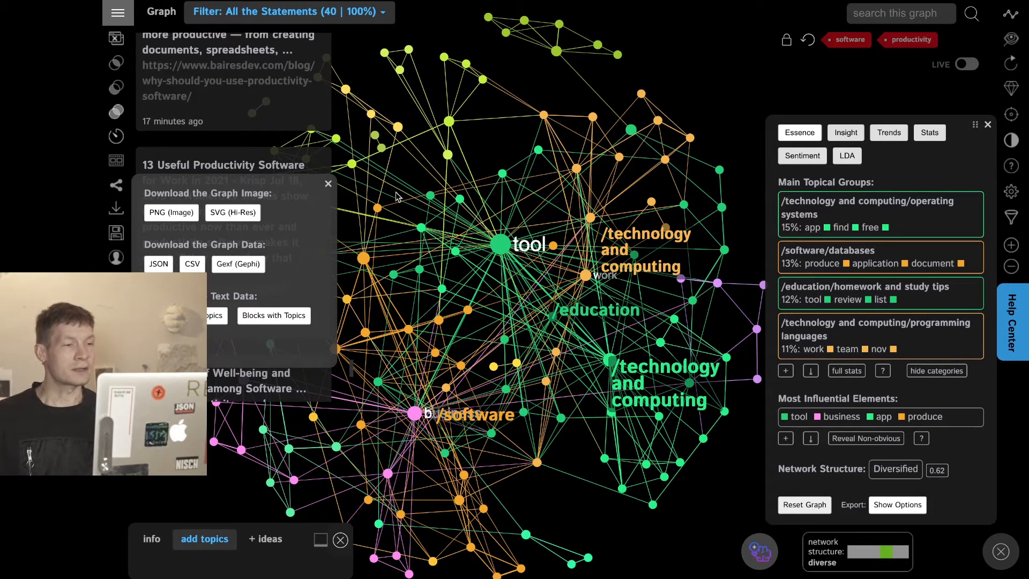
left_click(328, 183)
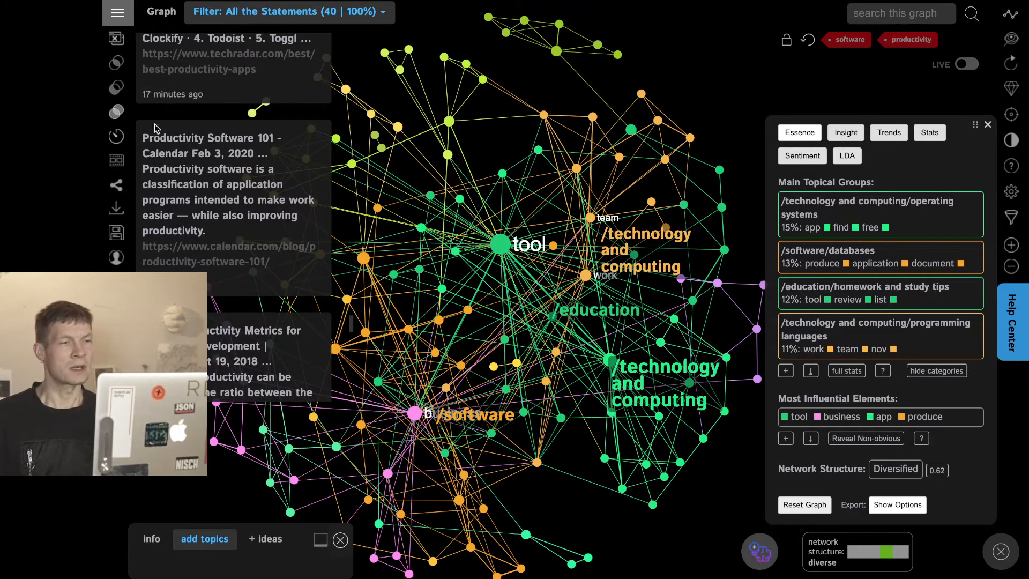
mouse_move(195, 86)
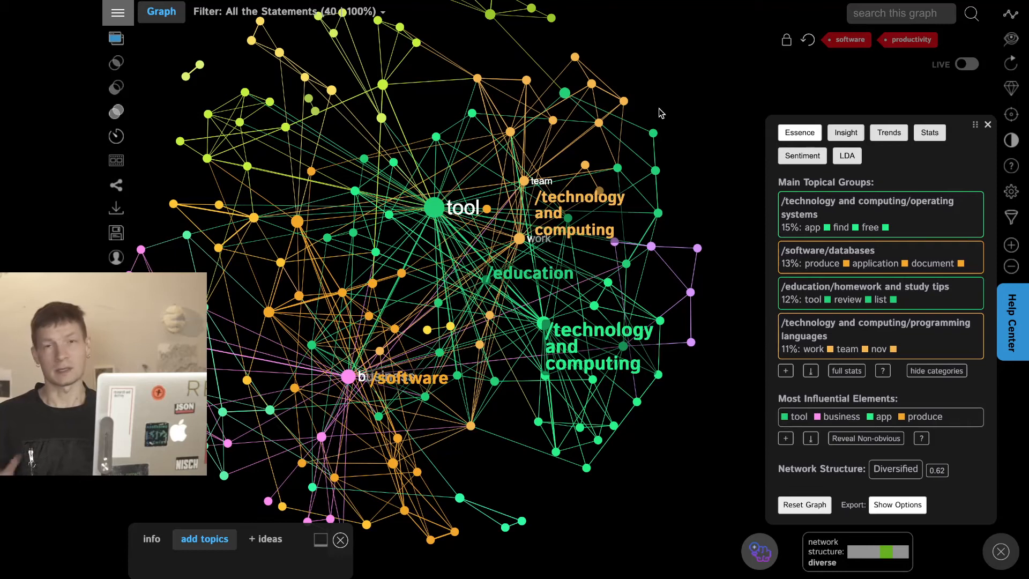
Create a new empty graph, ideas_211229T2039, from the graph list
left_click(289, 12)
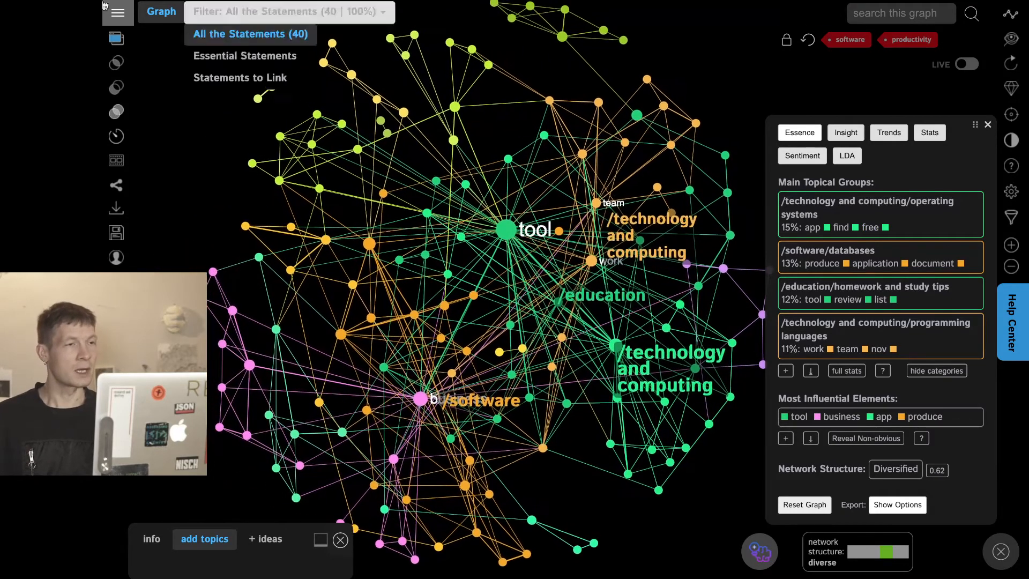
left_click(117, 13)
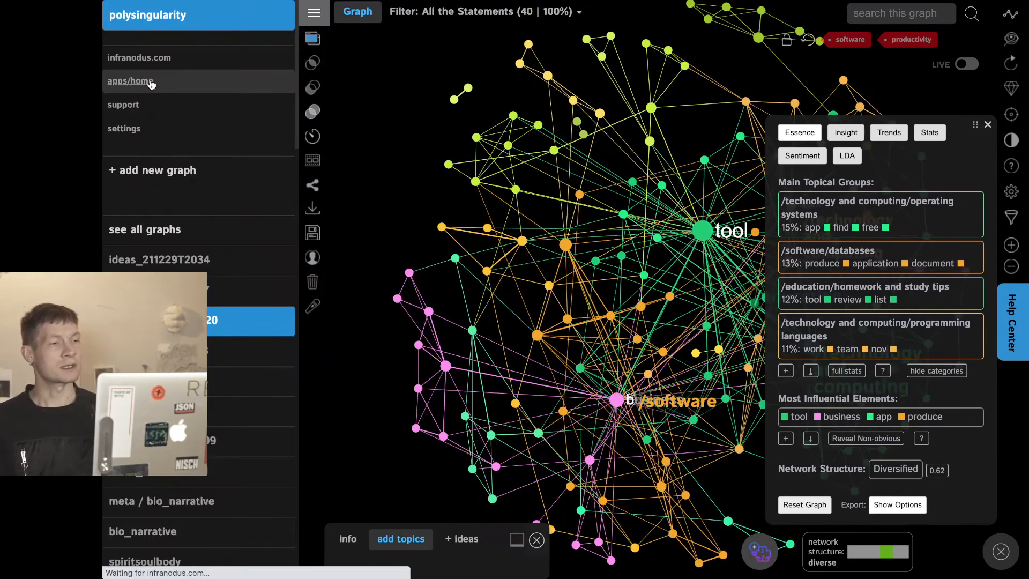
left_click(131, 80)
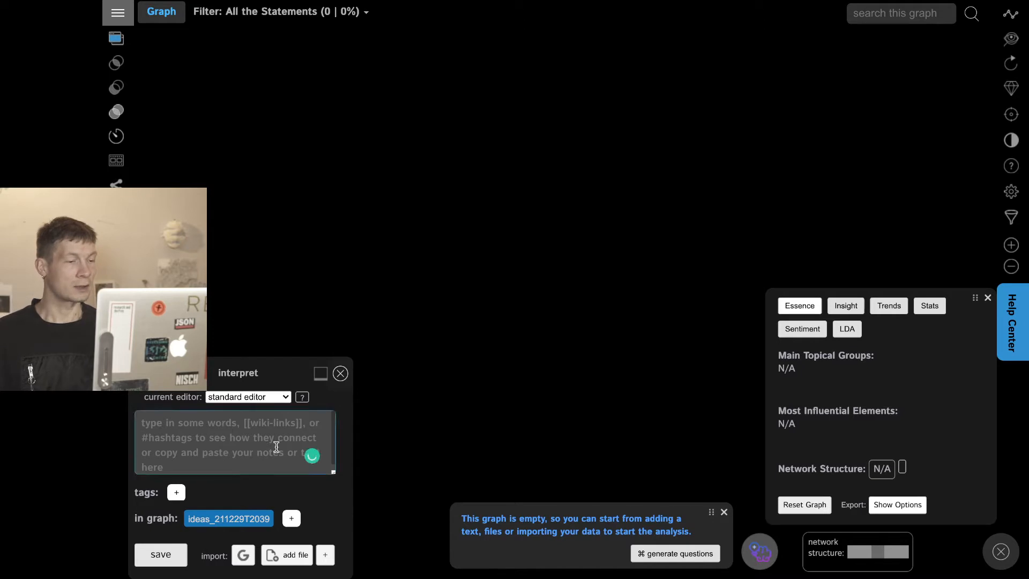
Enter the statement 'I'm interested in the relation between feedback and human behavior and how we can use technology to enhance our perception'
left_click(235, 443)
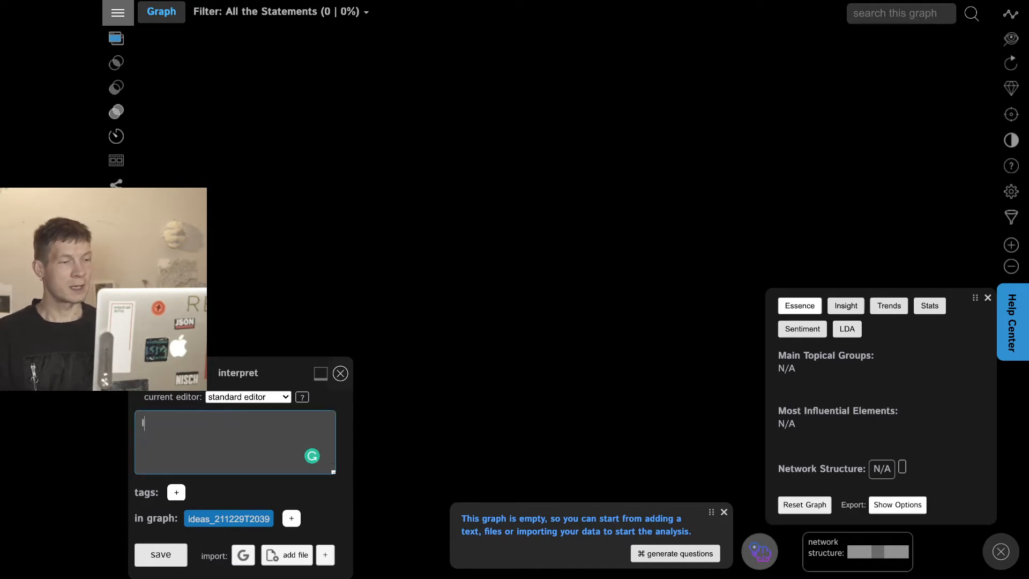
type("I'm interested in the")
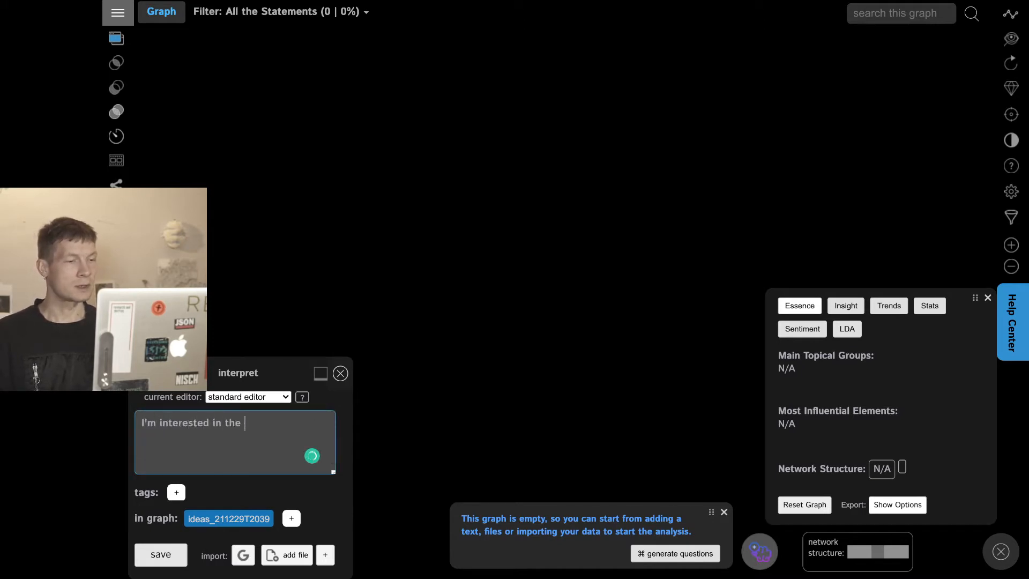
type("relation between")
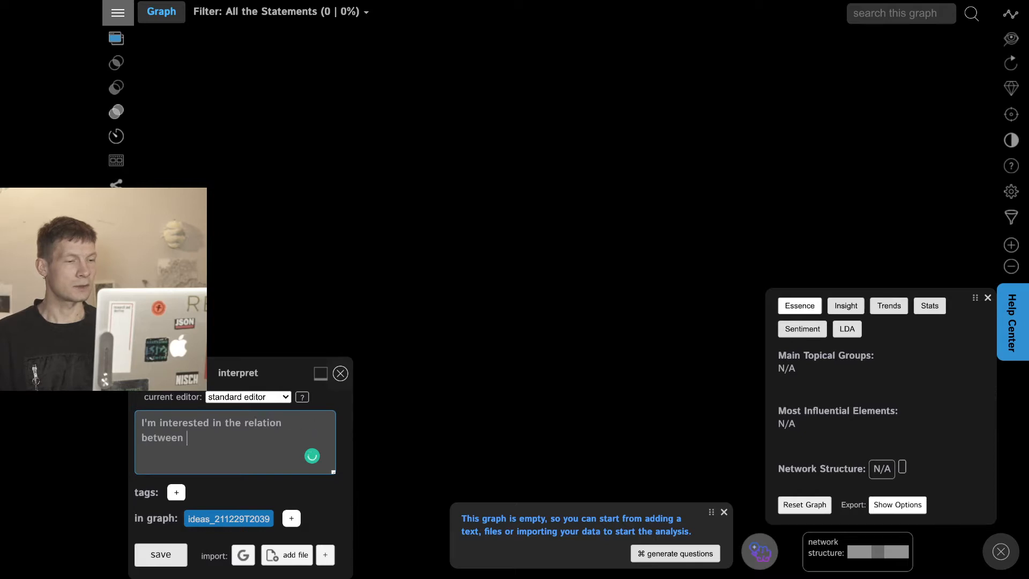
type("feedback and")
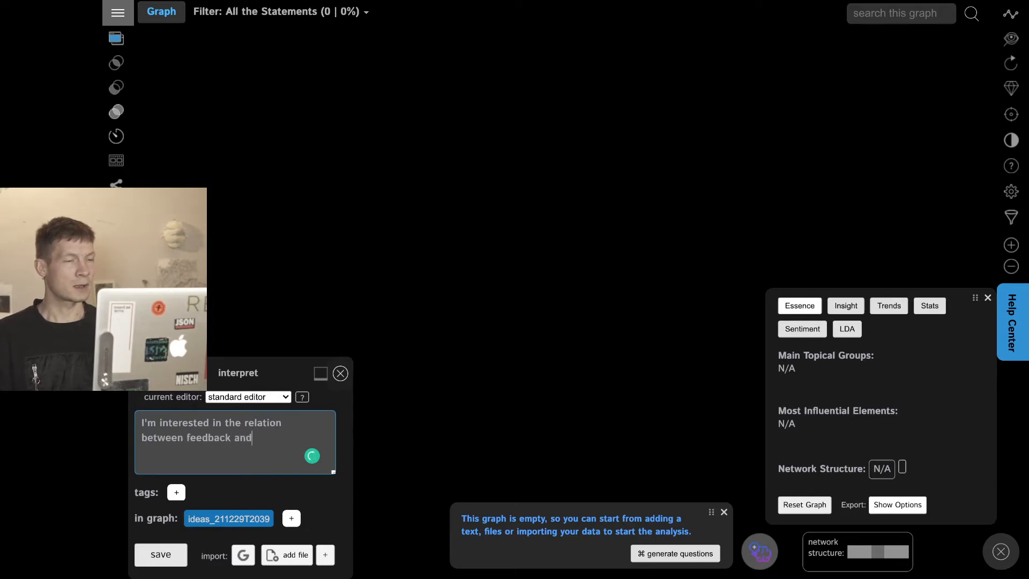
type("human behavi")
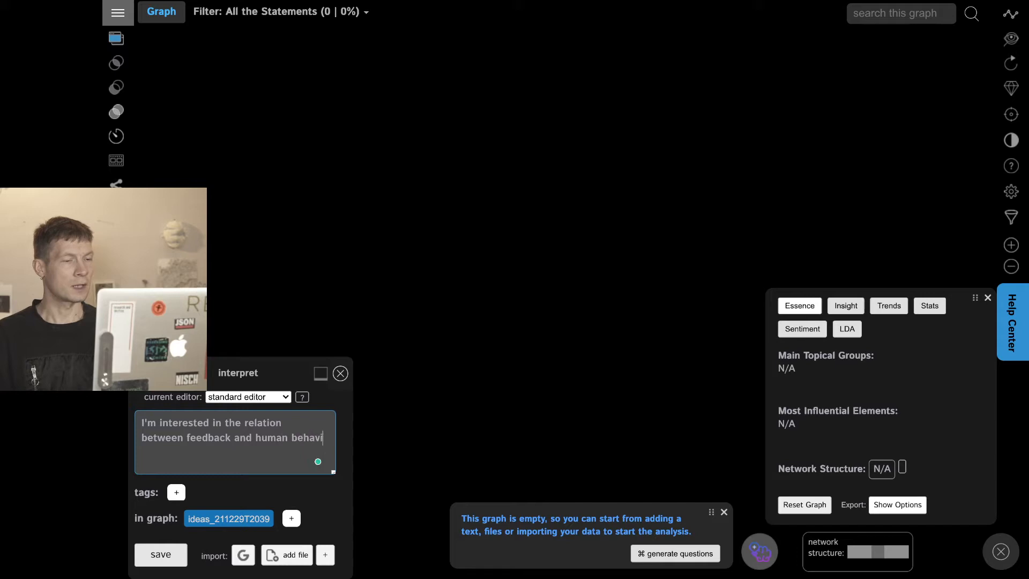
type("or and how we can")
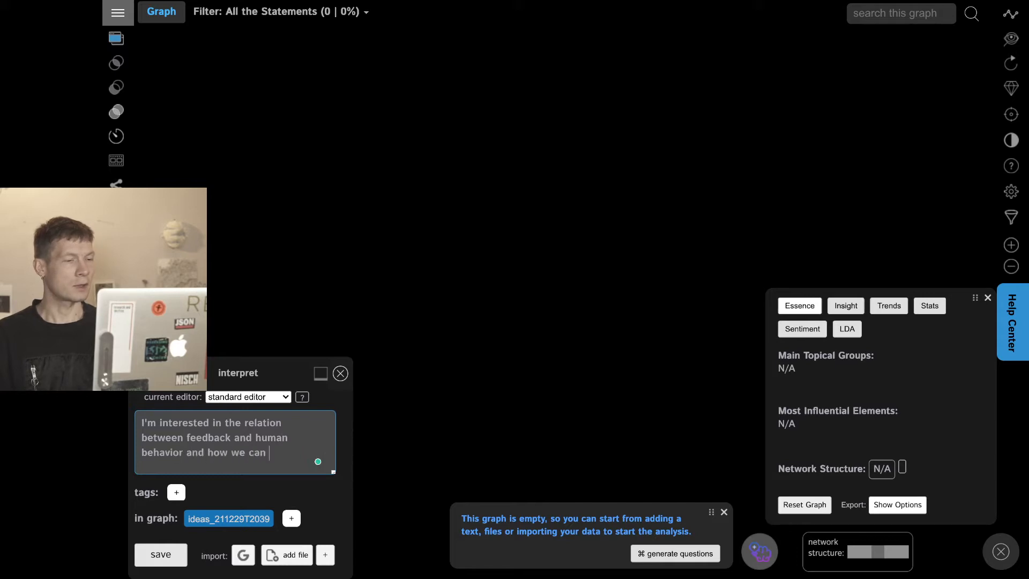
type("use technology to i")
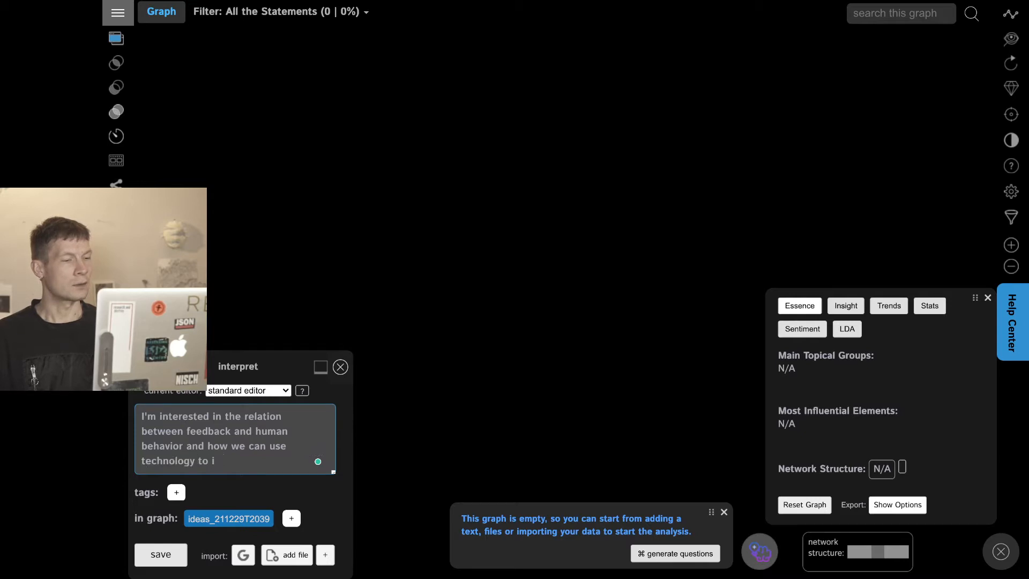
type("enhance our perception")
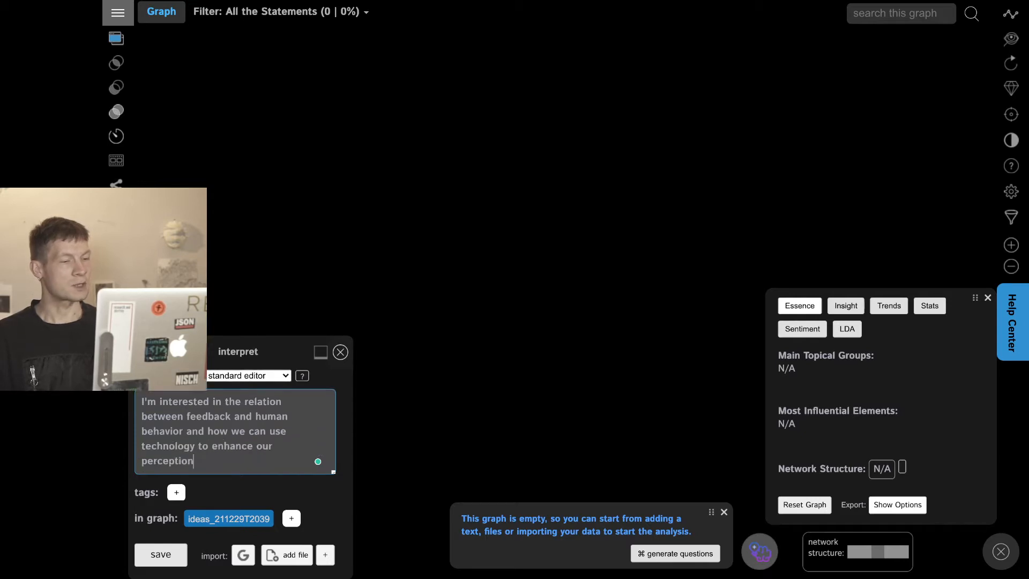
Save the statement to build the graph and label its topic groups /science and /technology and computing
left_click(159, 554)
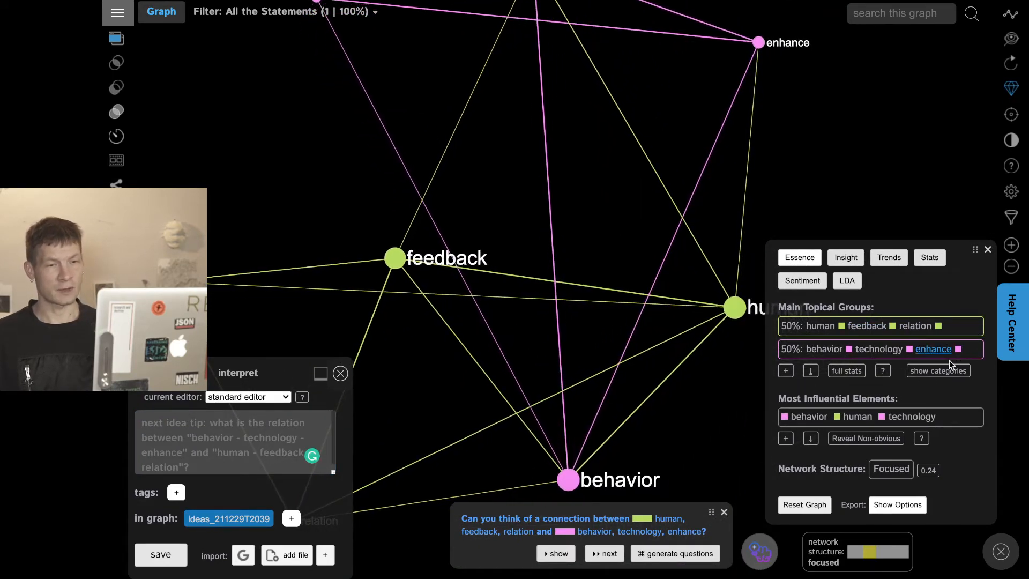
left_click(938, 369)
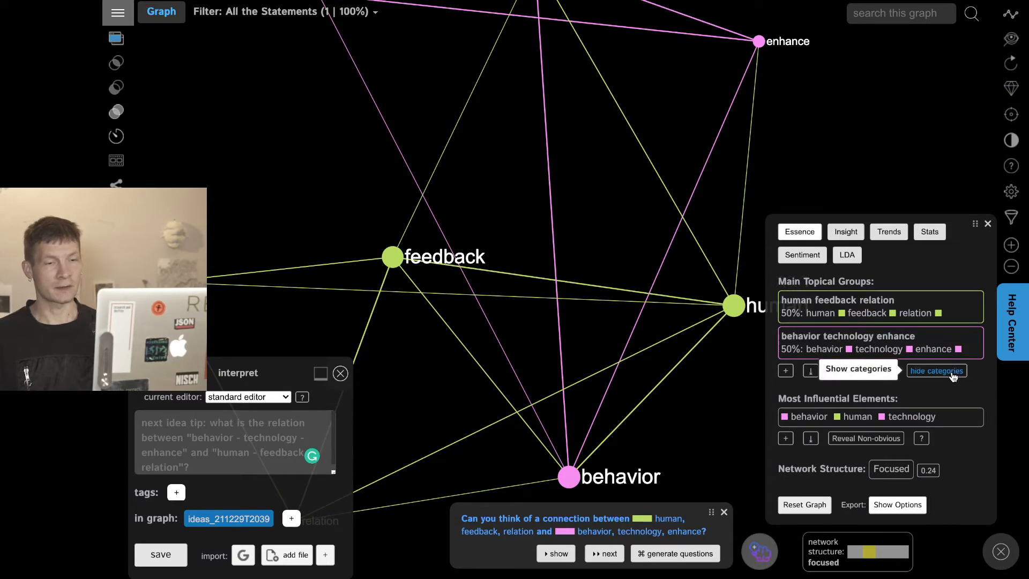
left_click(857, 369)
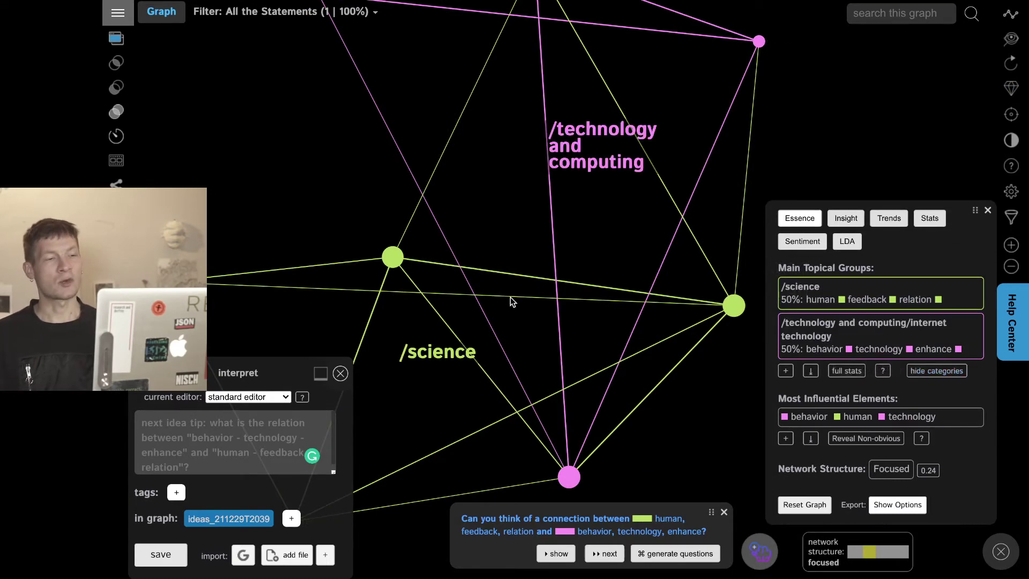
mouse_move(496, 231)
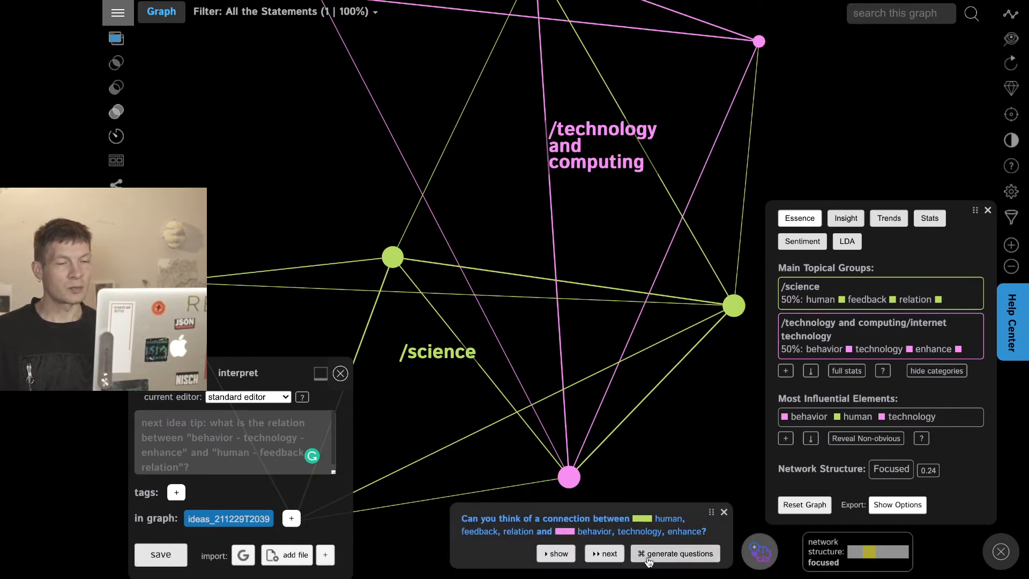
Generate research questions bridging the feedback/human and behavior/technology topic groups
left_click(674, 553)
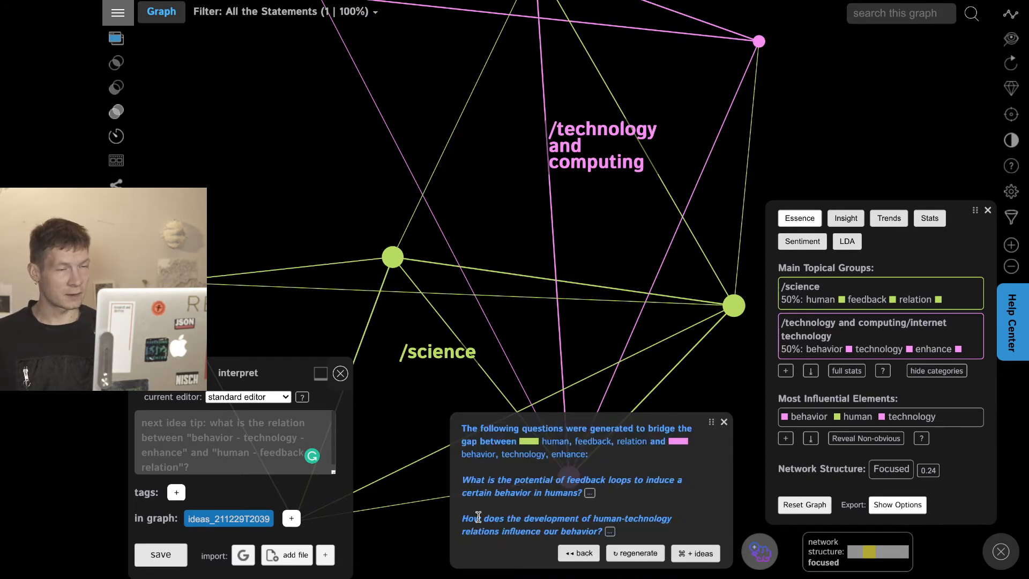
mouse_move(675, 474)
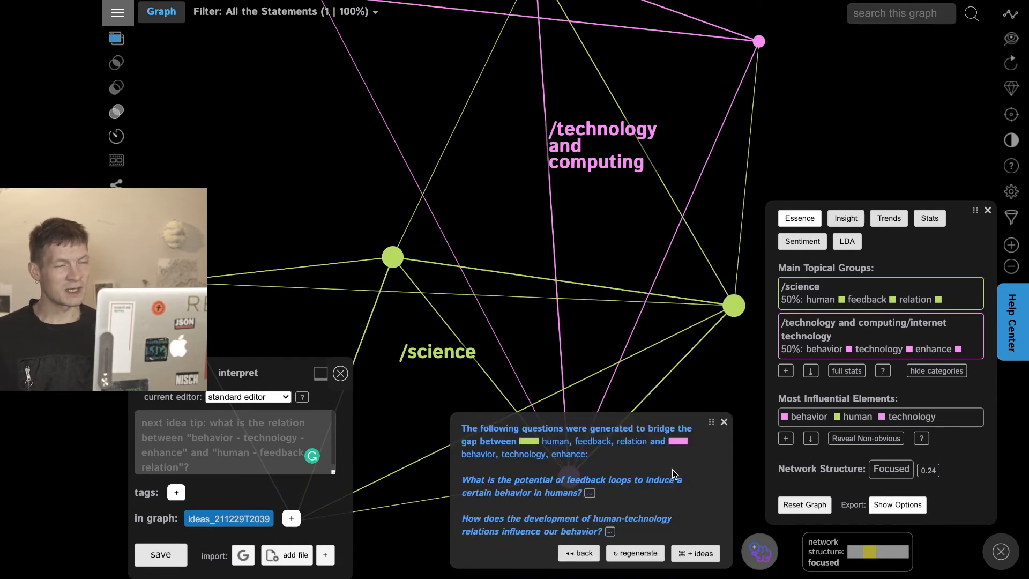
mouse_move(287, 468)
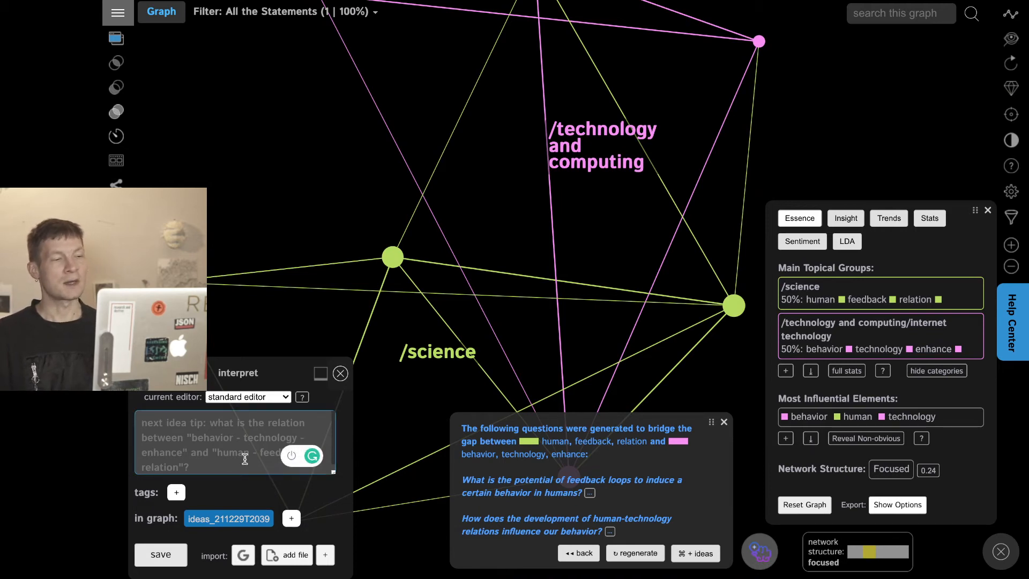
Enter the second statement about a feedback loop through technology enforcing certain patterns of behavior
type("If we establish a feedback loop")
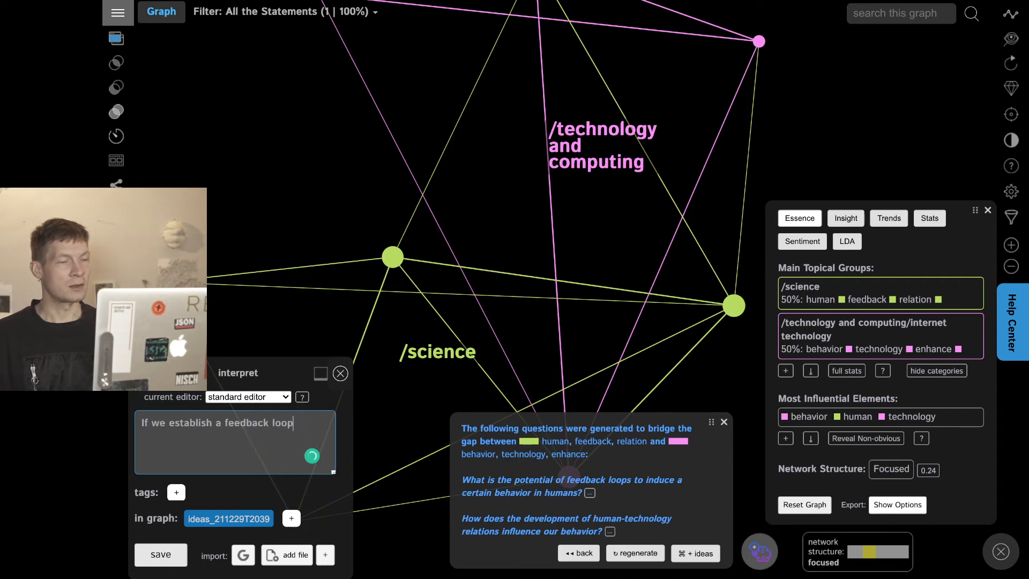
type("(through technology")
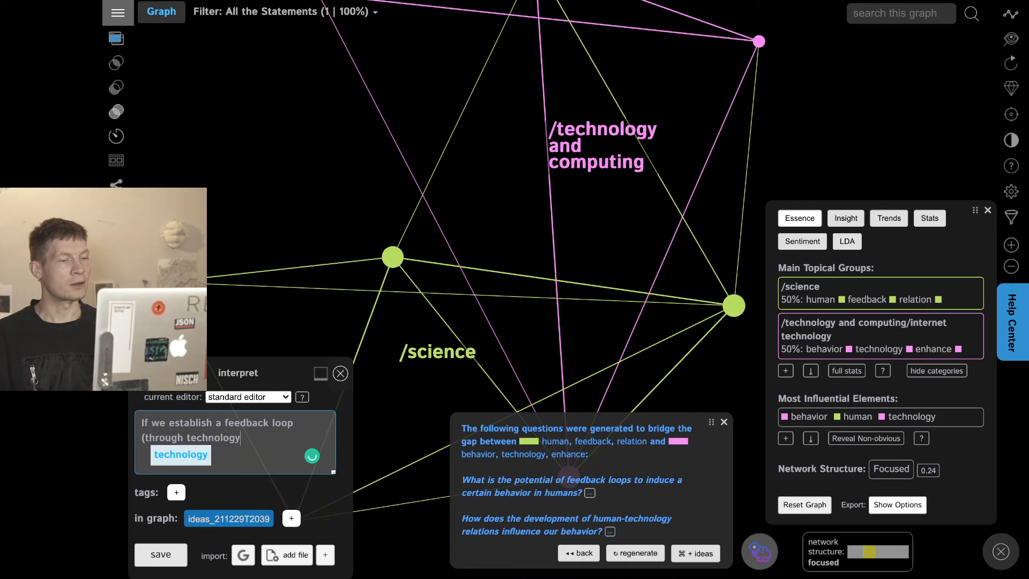
type("that allows u")
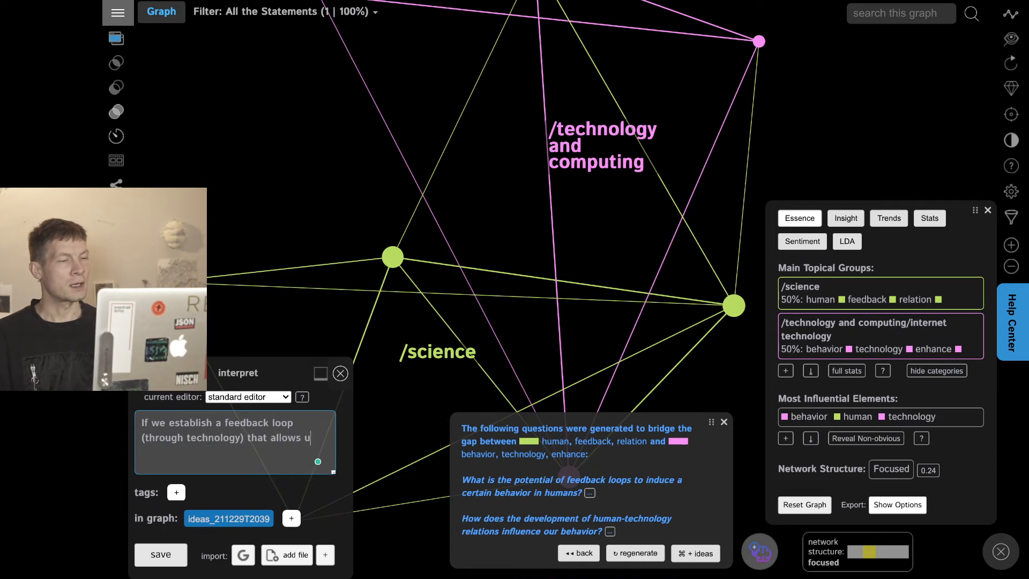
type("s to enfor")
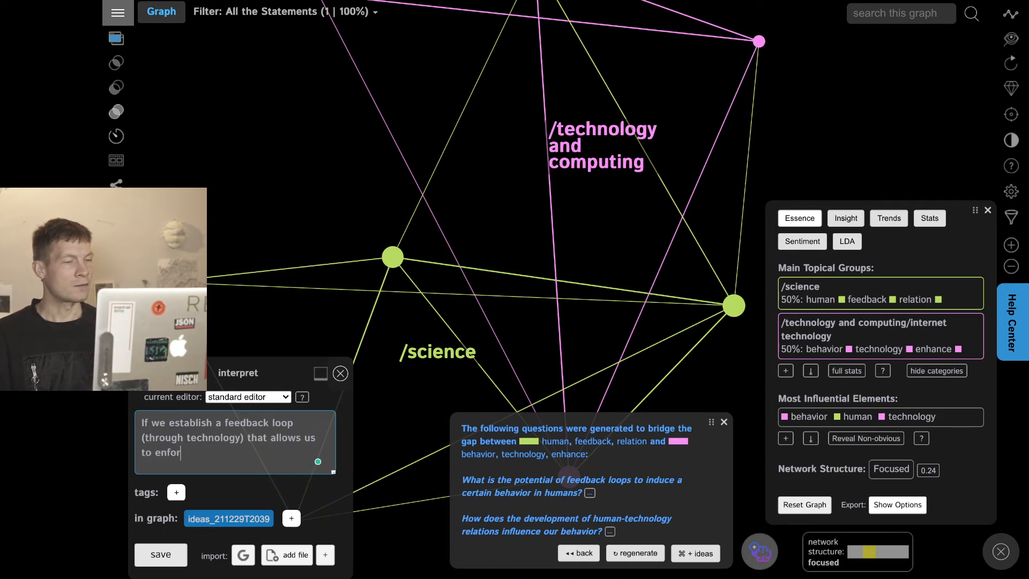
type("ce")
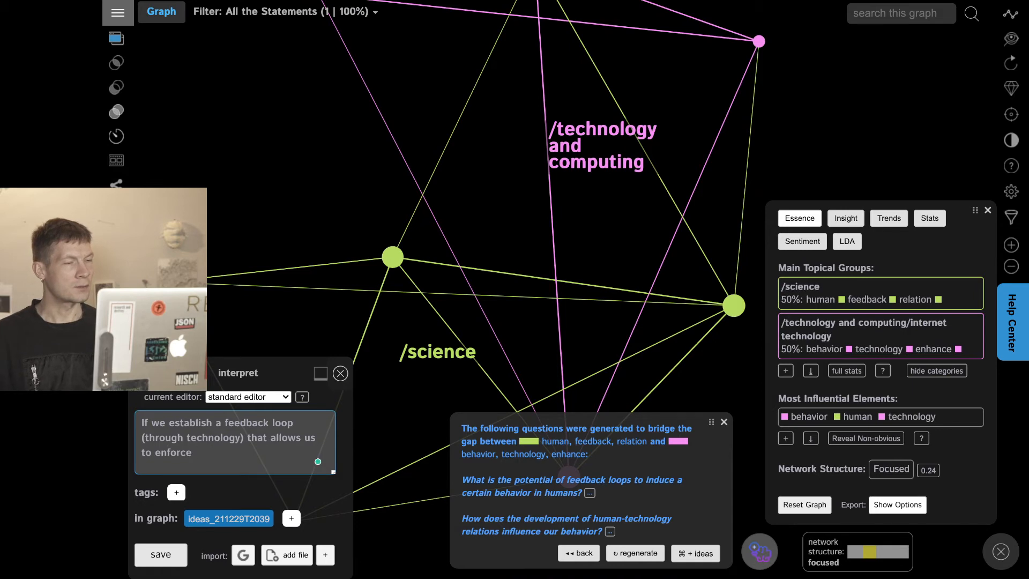
type("certain pa")
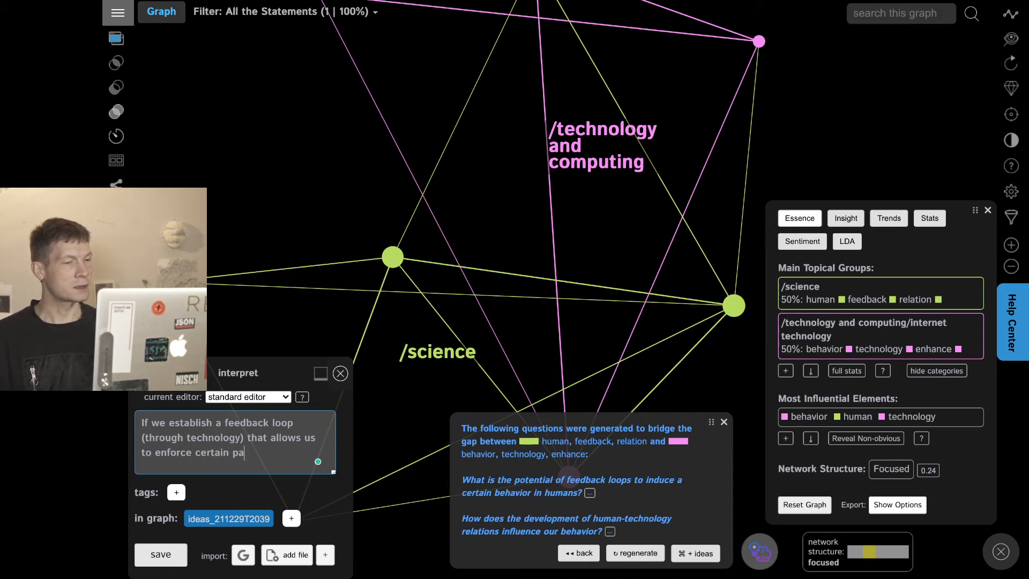
type("tterns of behavior")
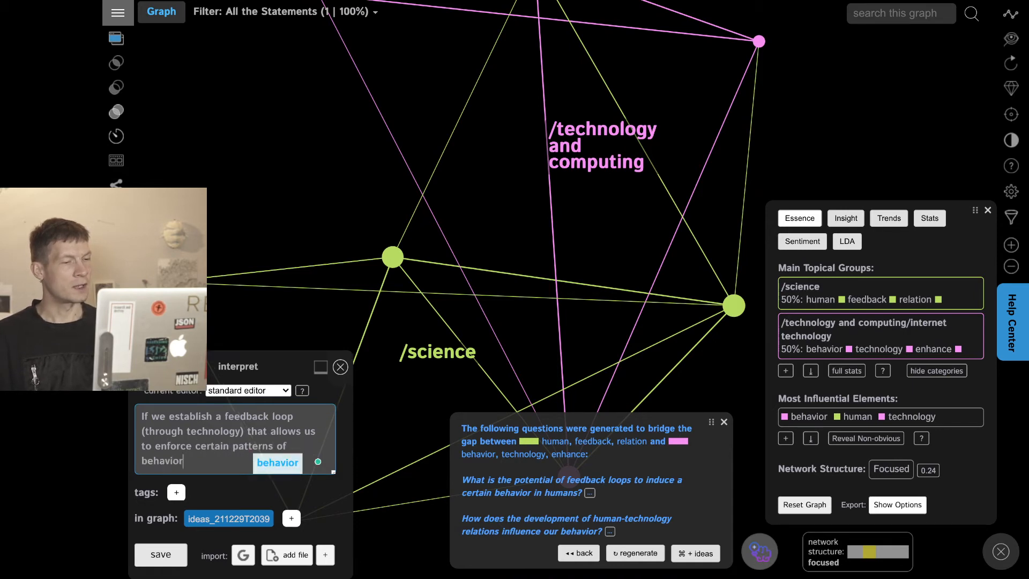
type(", it can be used for training")
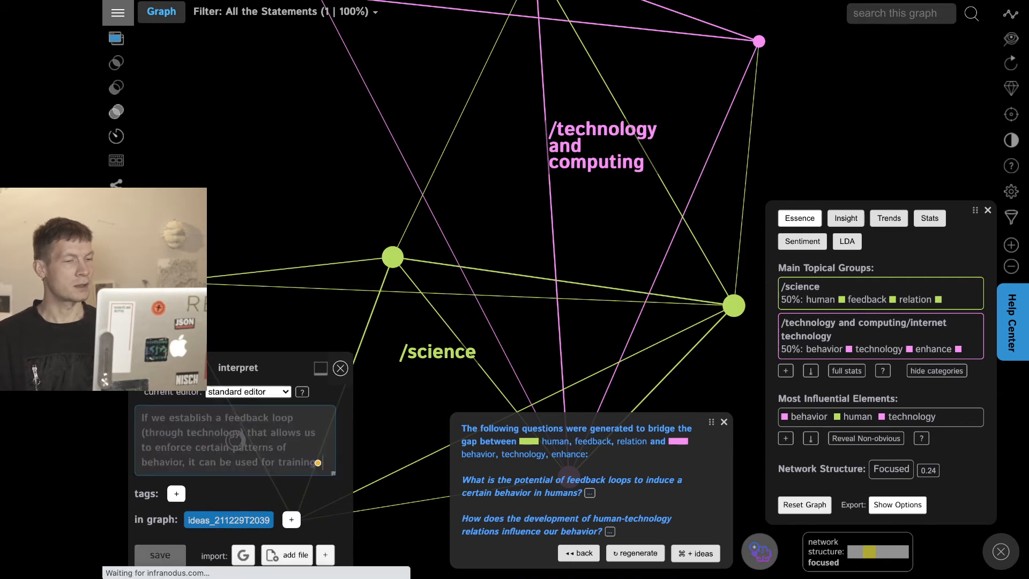
left_click(160, 554)
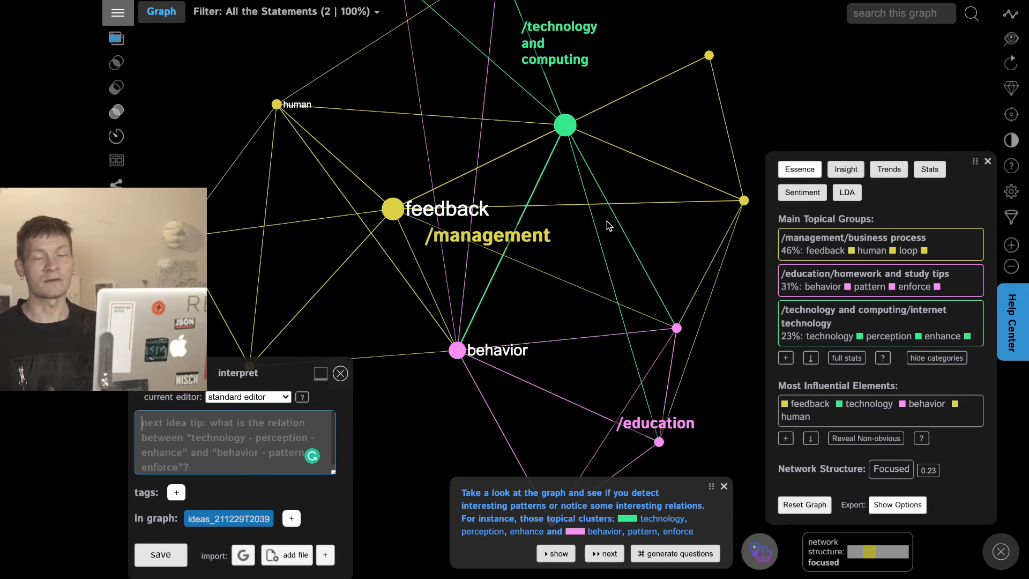
mouse_move(551, 199)
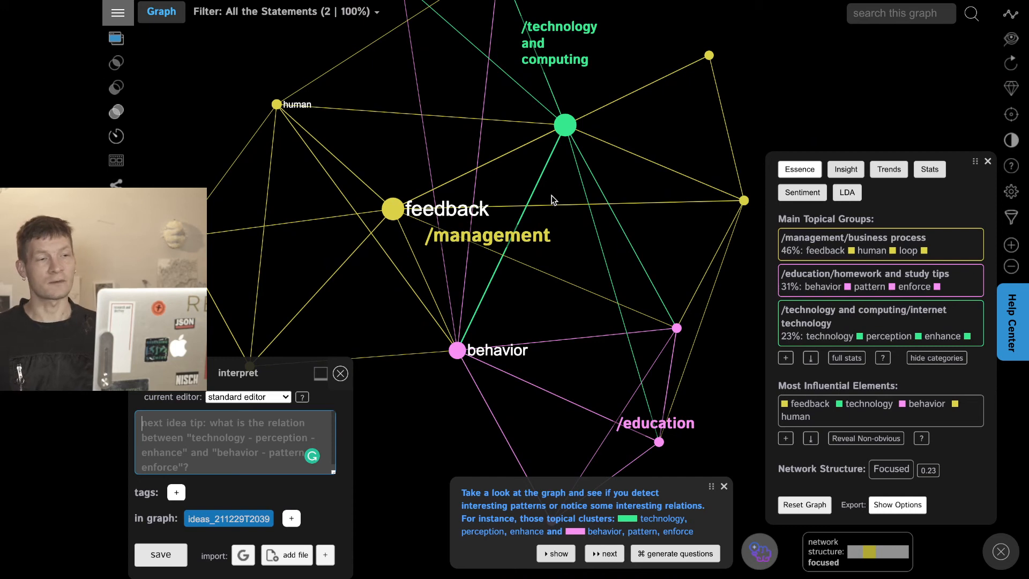
mouse_move(935, 358)
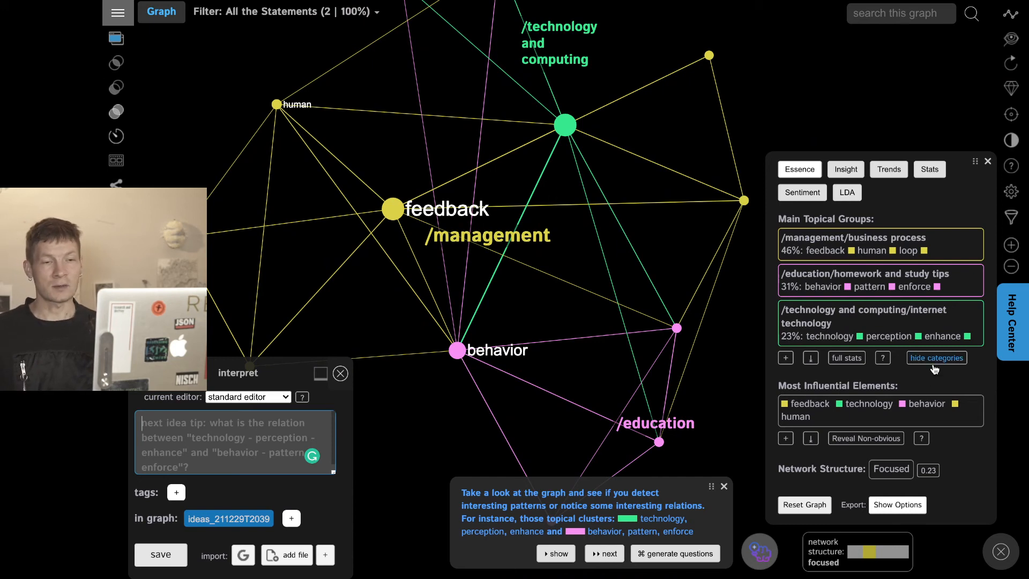
mouse_move(973, 368)
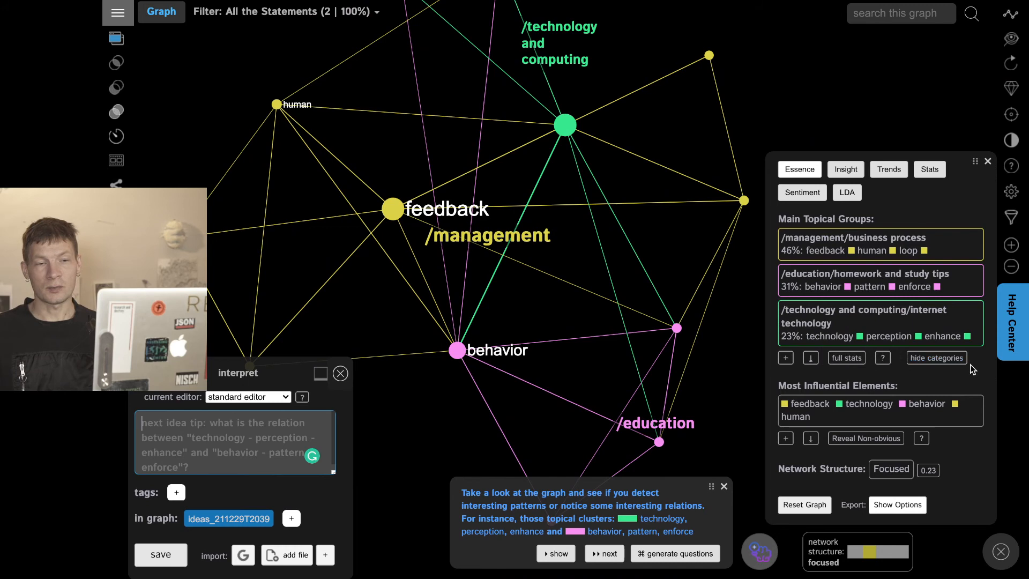
mouse_move(937, 357)
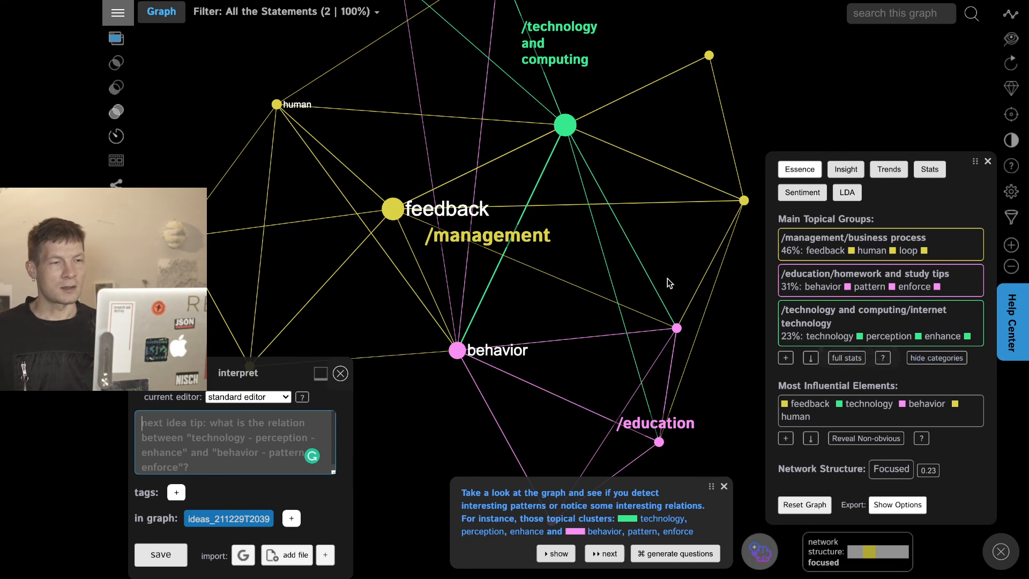
mouse_move(657, 282)
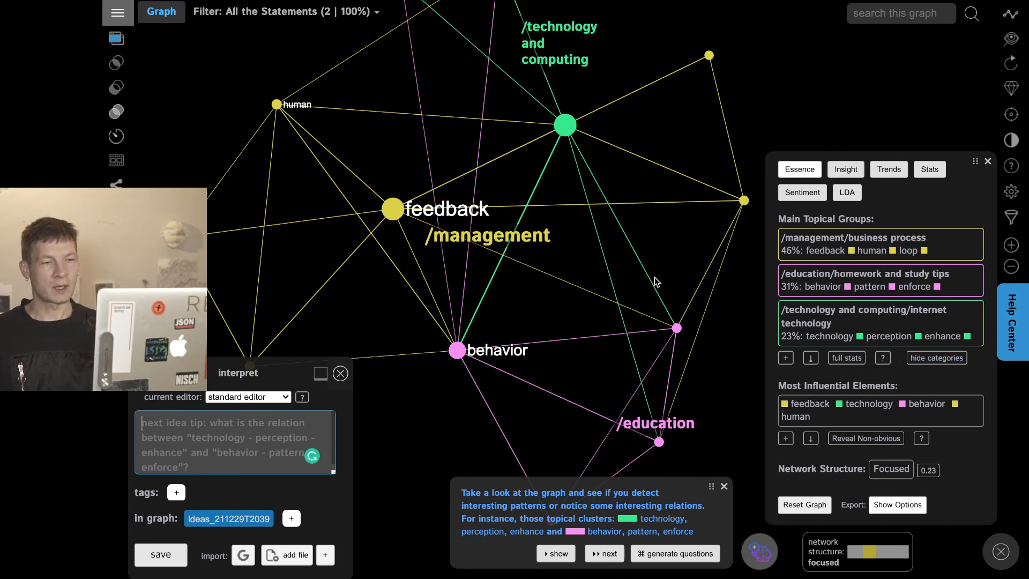
mouse_move(689, 303)
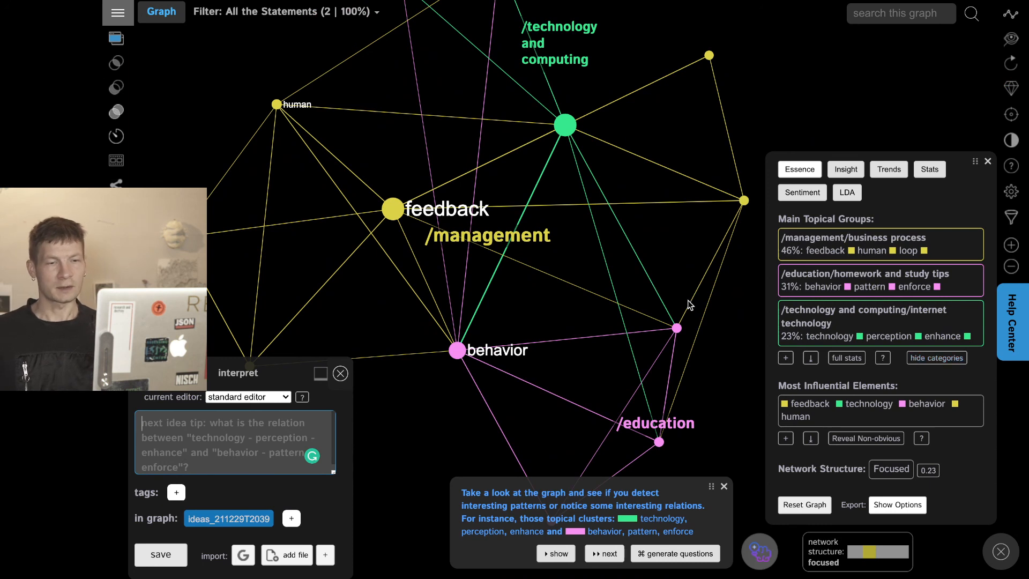
mouse_move(677, 303)
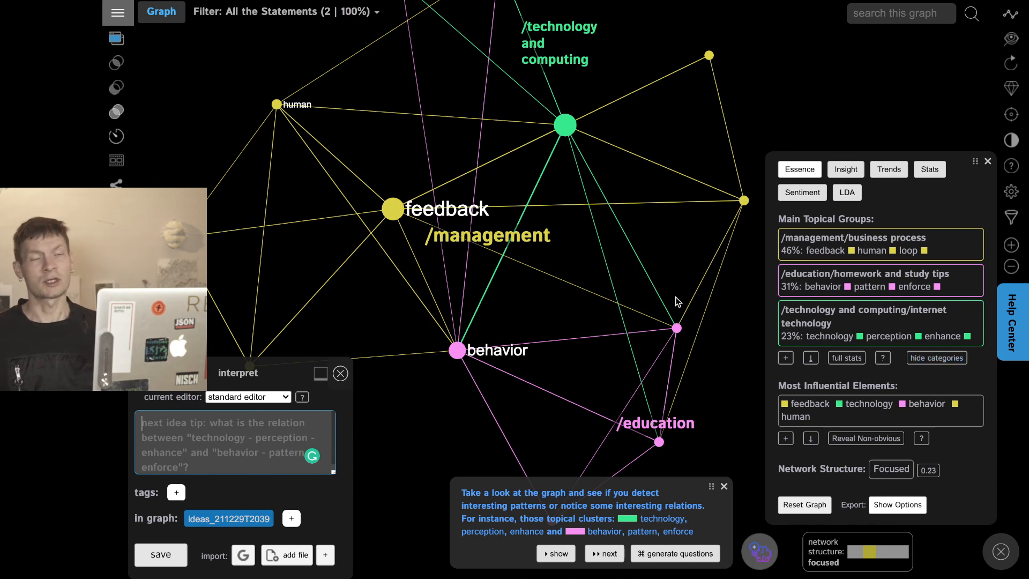